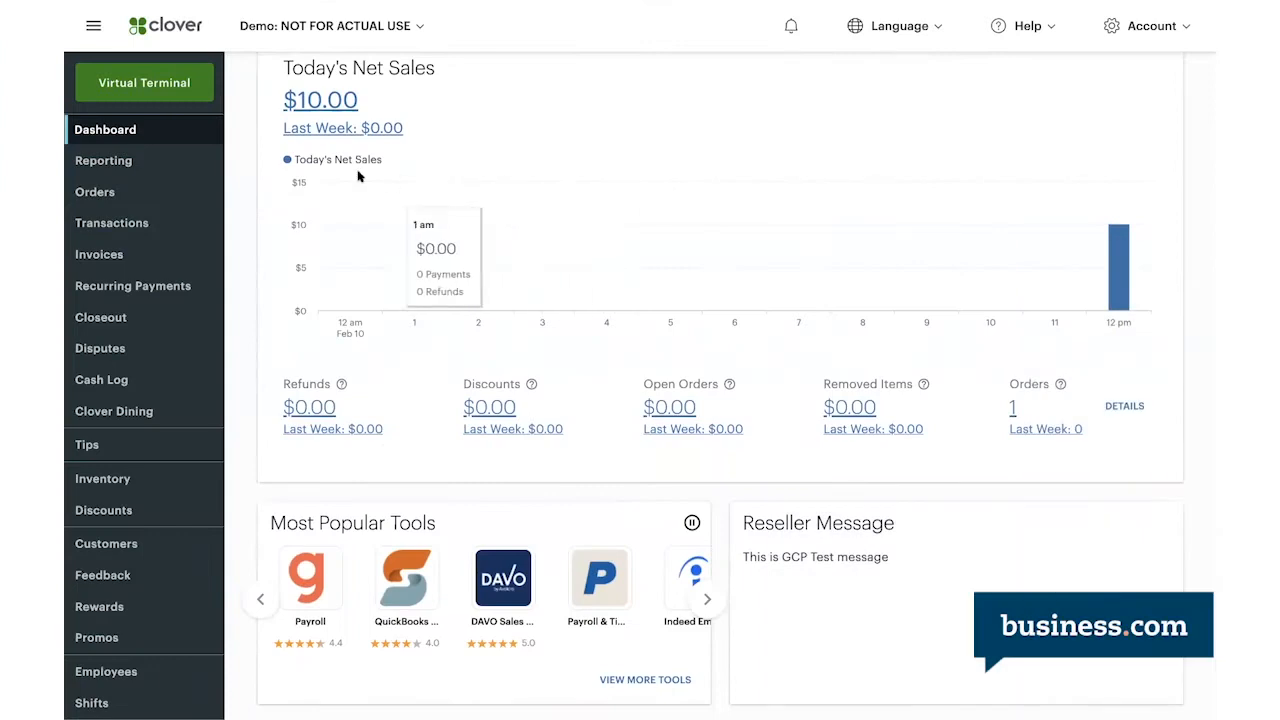
Switch from the sales dashboard to the Virtual Terminal payment form.
click(707, 599)
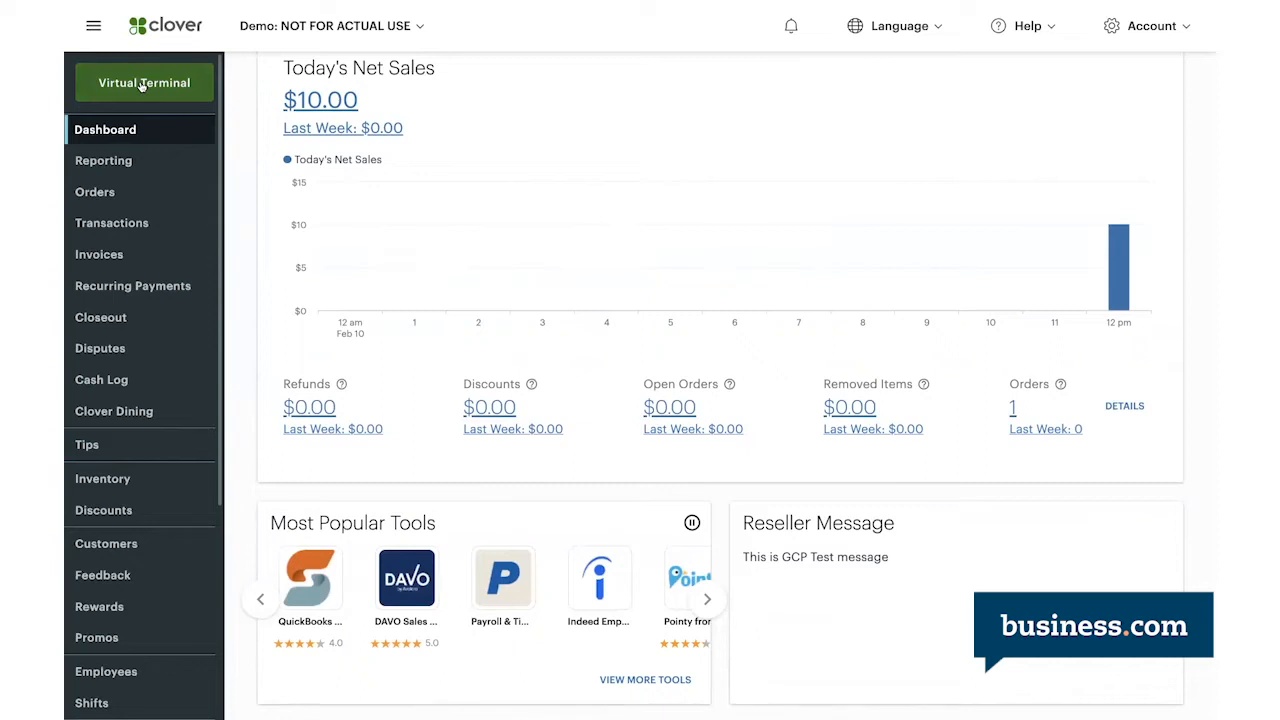
click(143, 83)
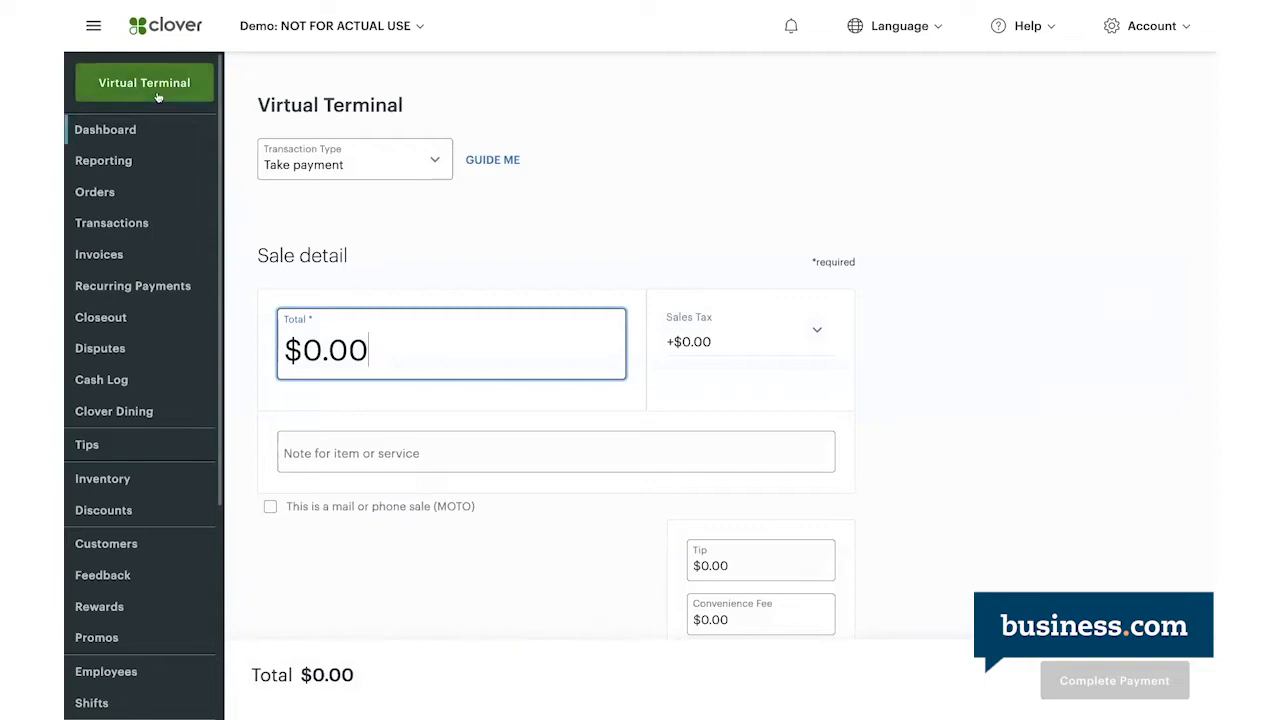
click(354, 159)
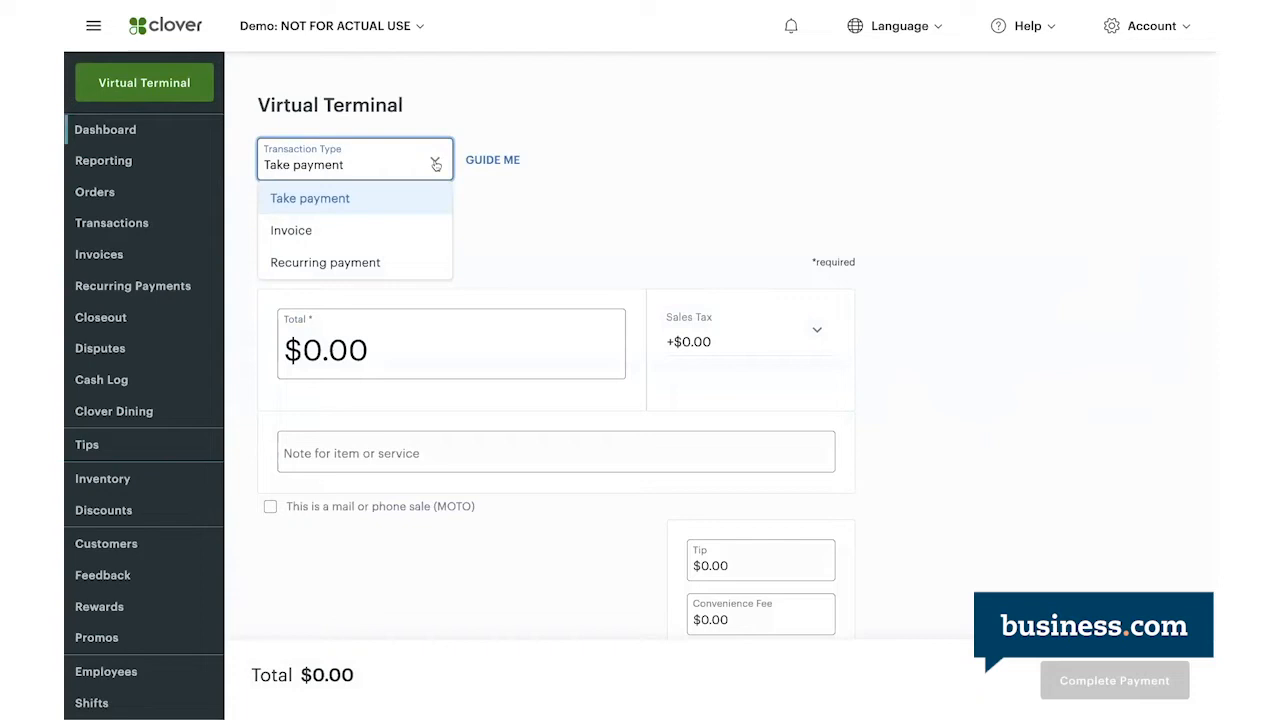
mouse_move(358, 205)
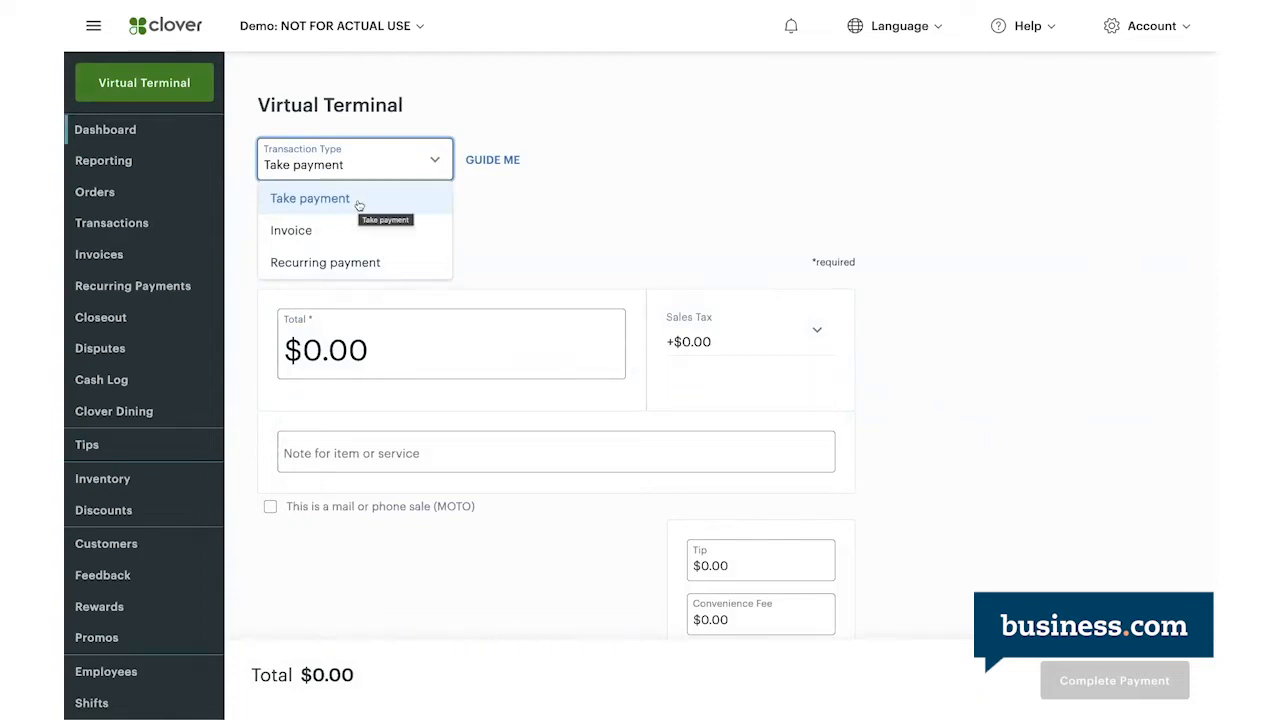
click(309, 198)
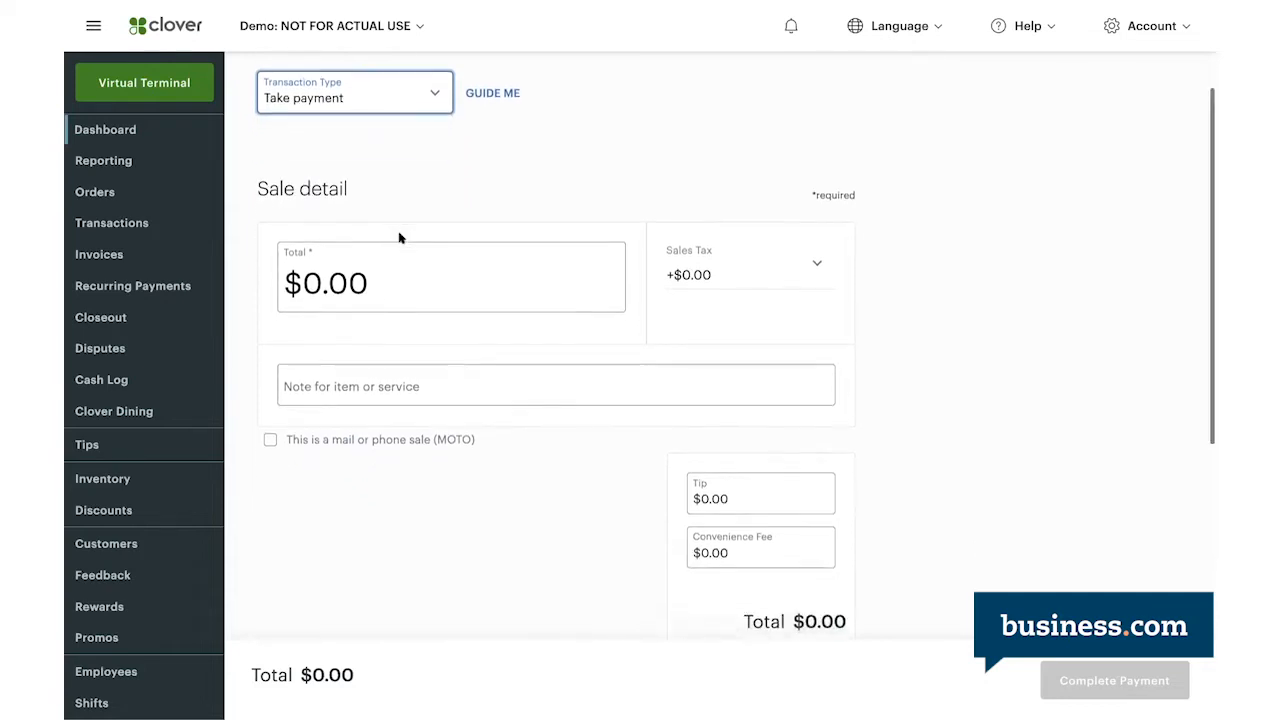
Enter a $100.00 sale noted 'Pro cleaning services' and scroll down to the tip.
text(1.00)
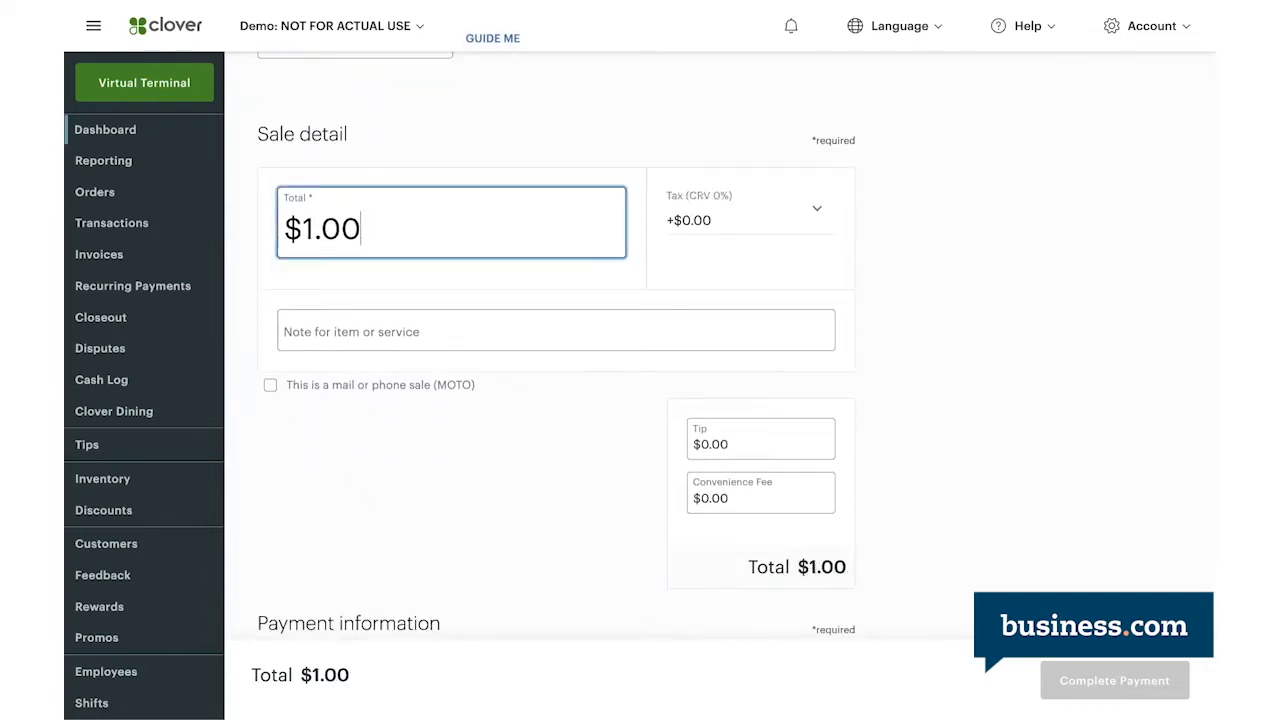
text(00)
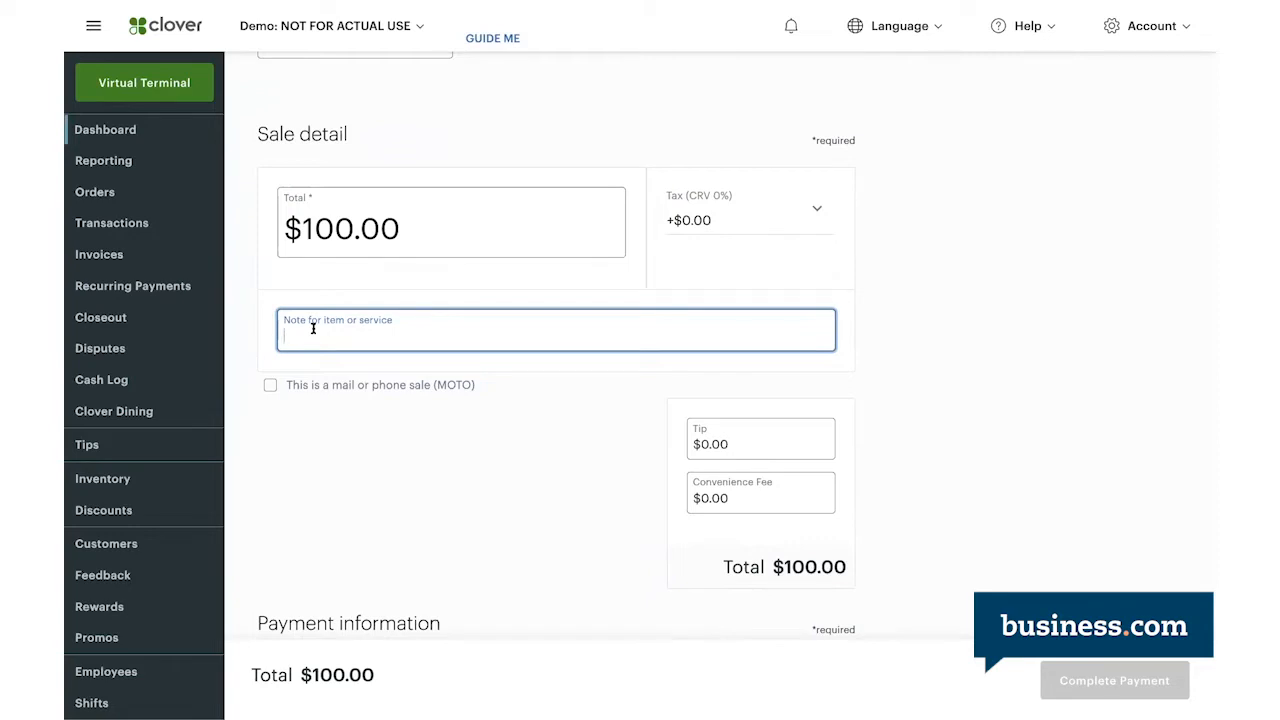
text(Pro cl)
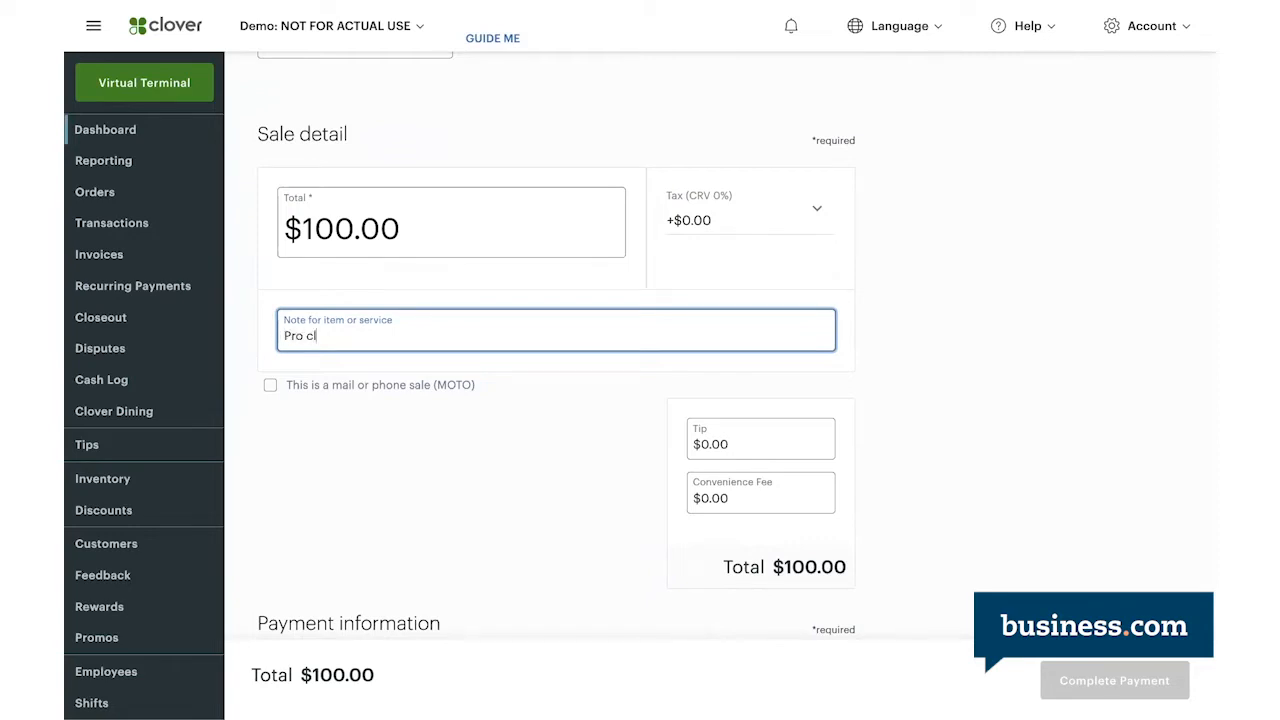
text(eaning services)
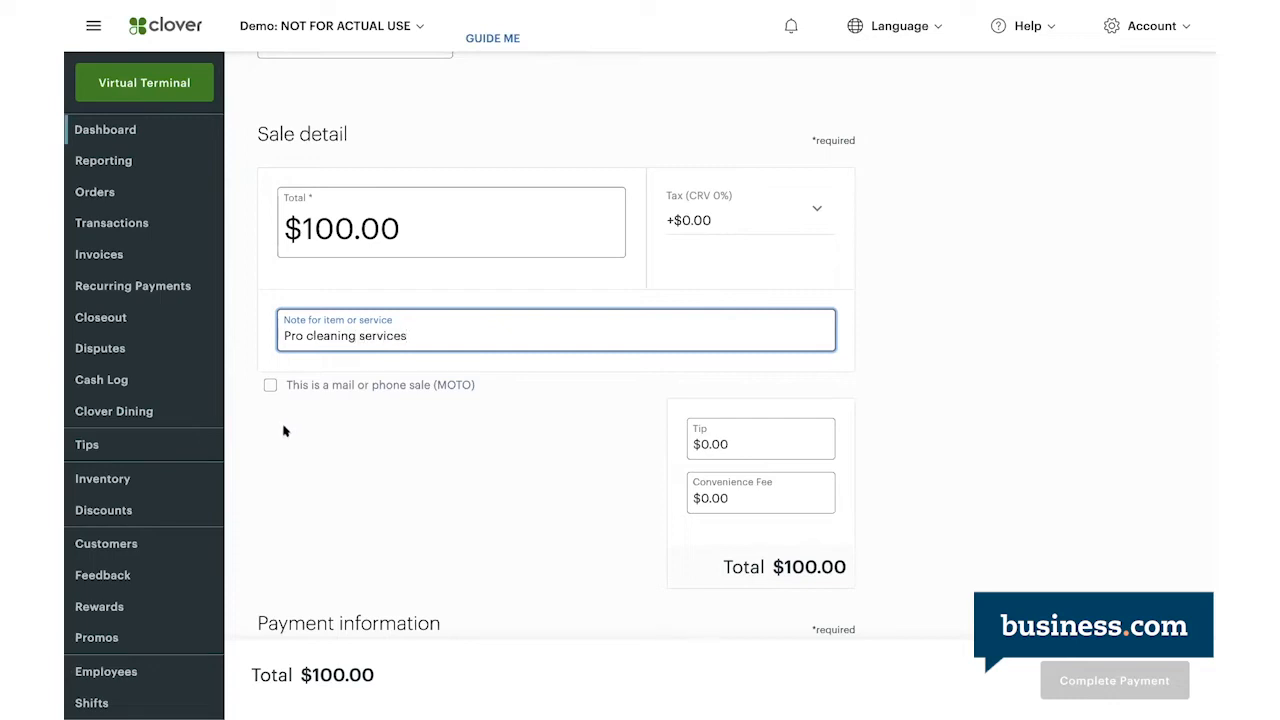
mouse_move(271, 388)
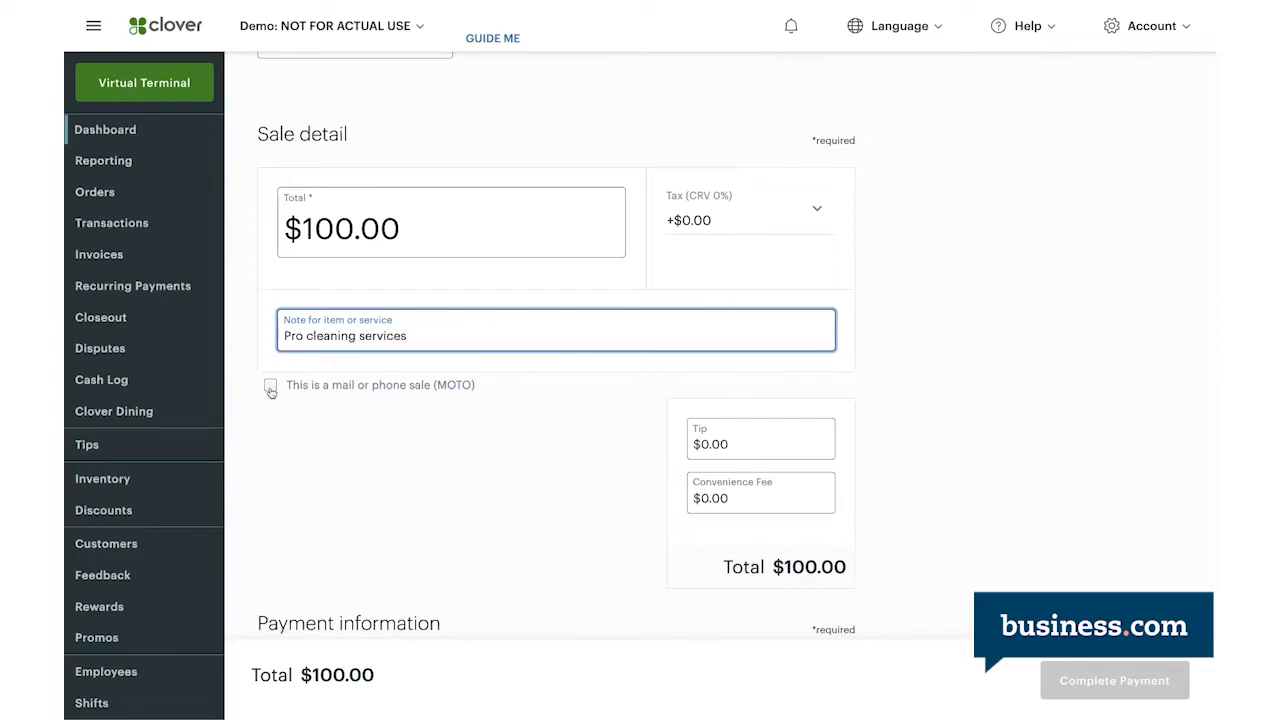
mouse_move(767, 388)
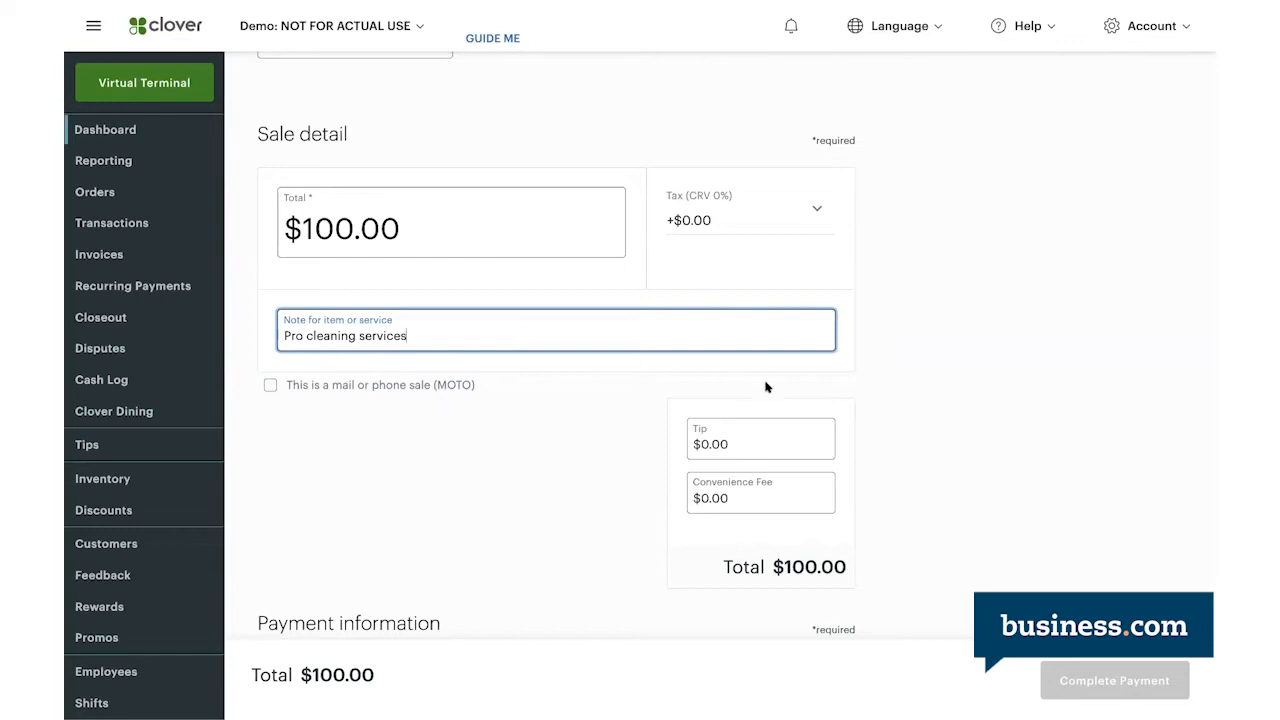
scroll(down, 3)
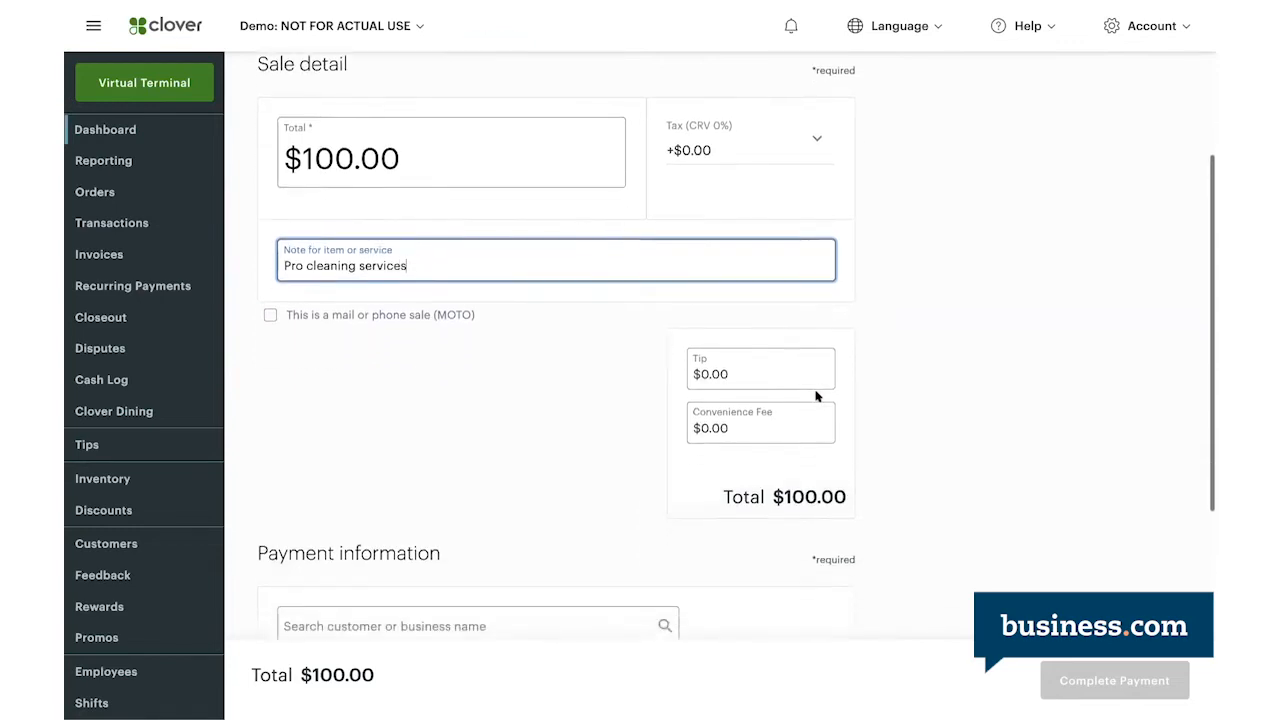
scroll(down, 3)
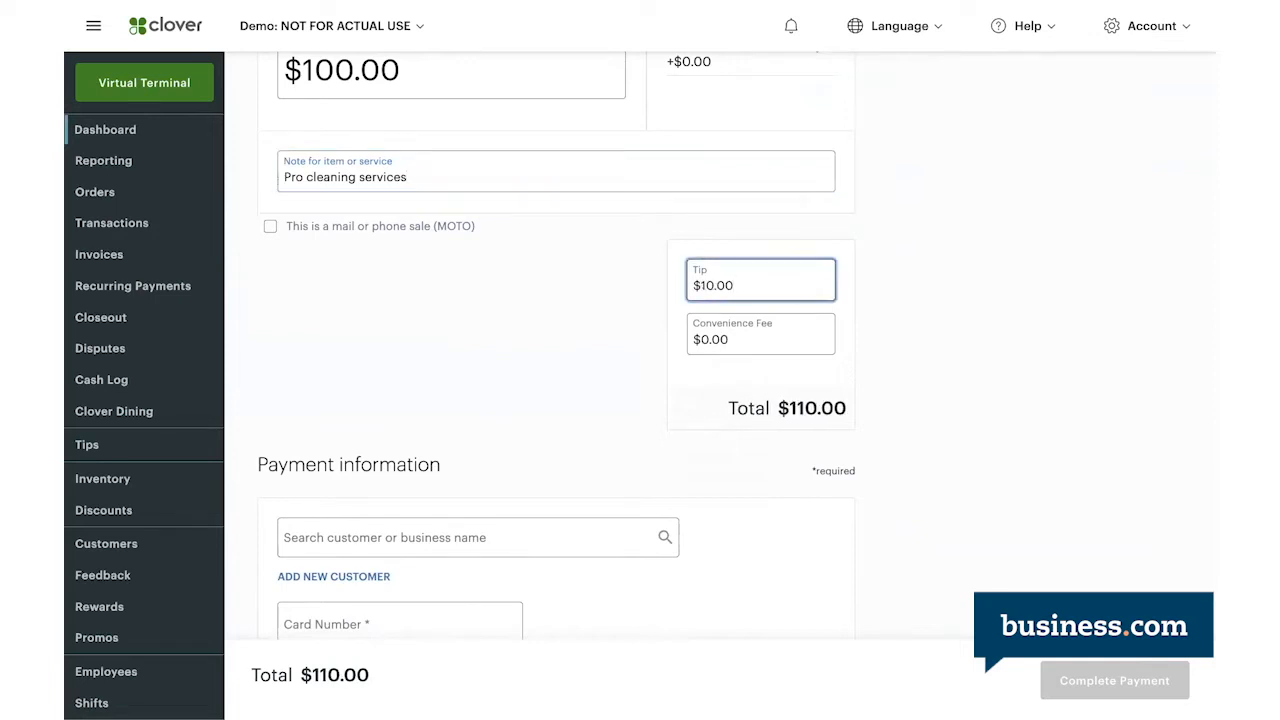
mouse_move(481, 435)
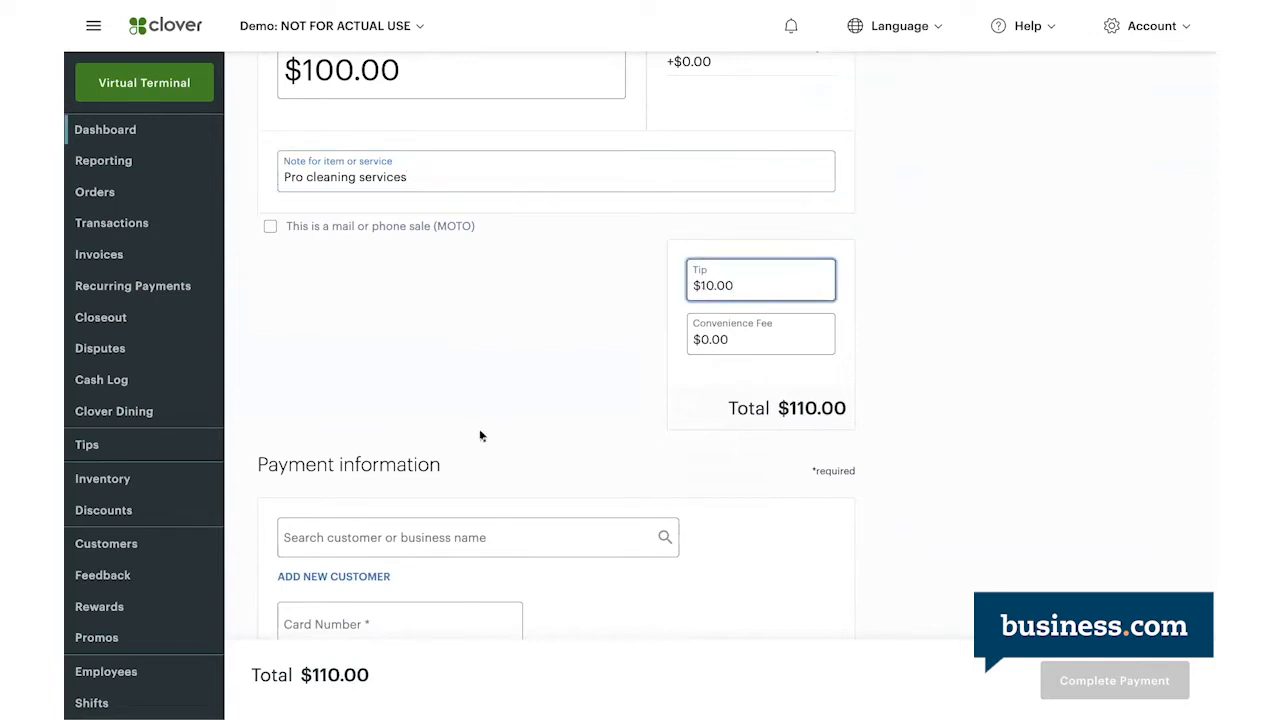
scroll(down, 3)
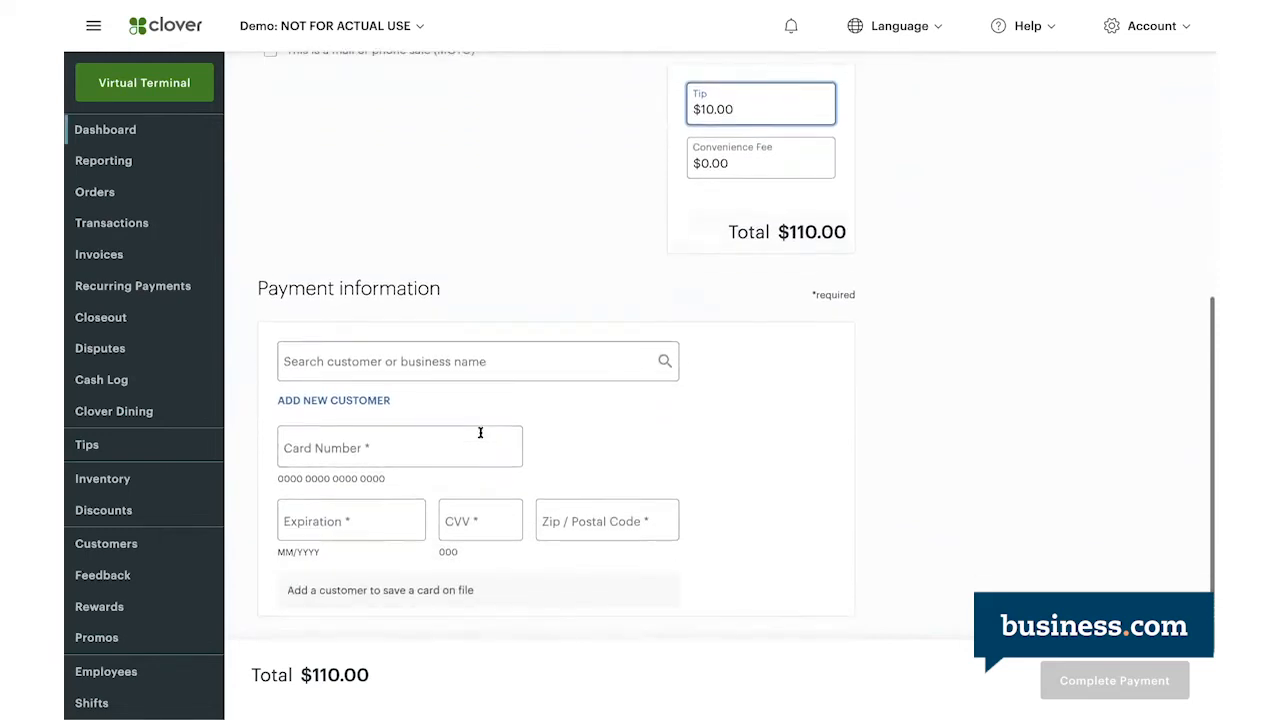
scroll(down, 3)
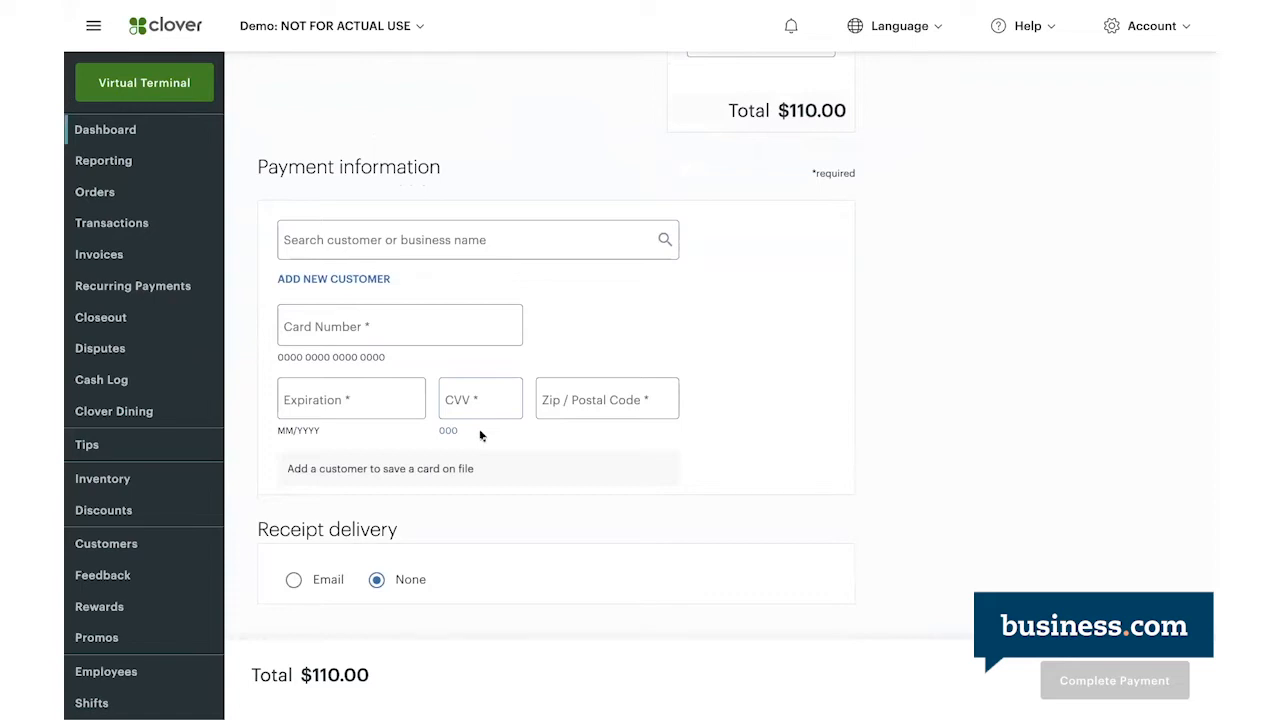
click(333, 278)
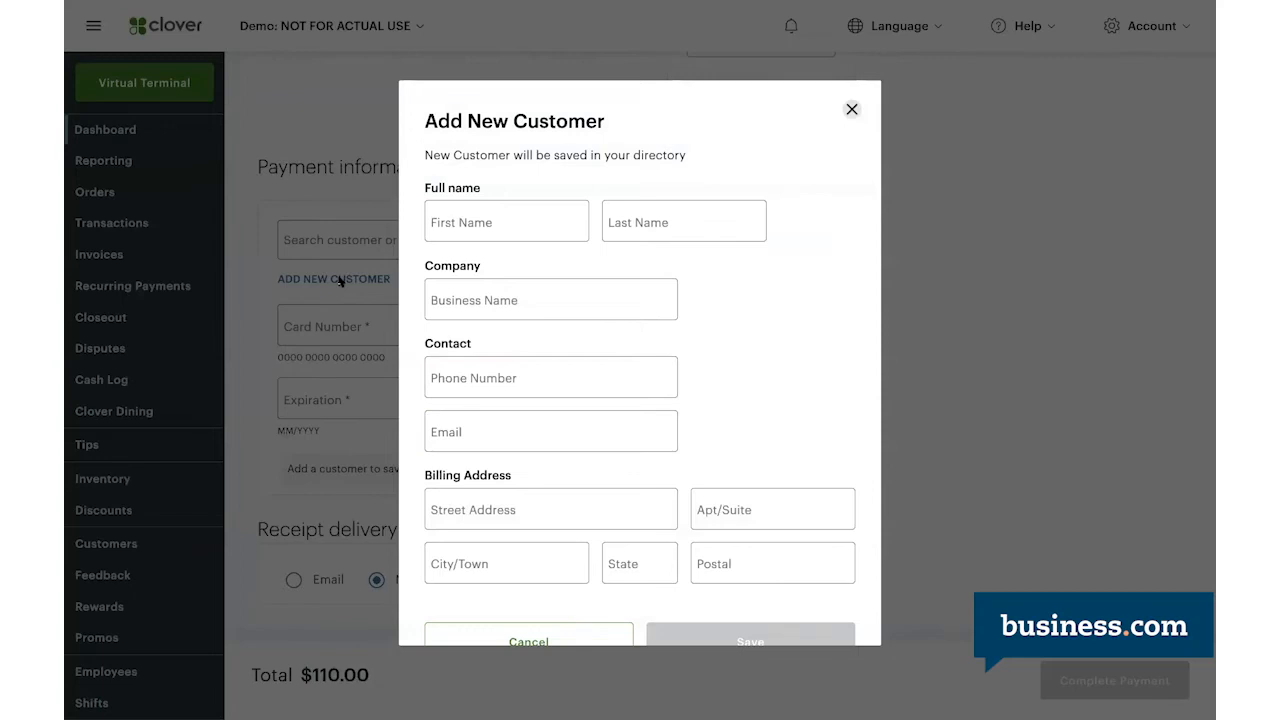
mouse_move(553, 280)
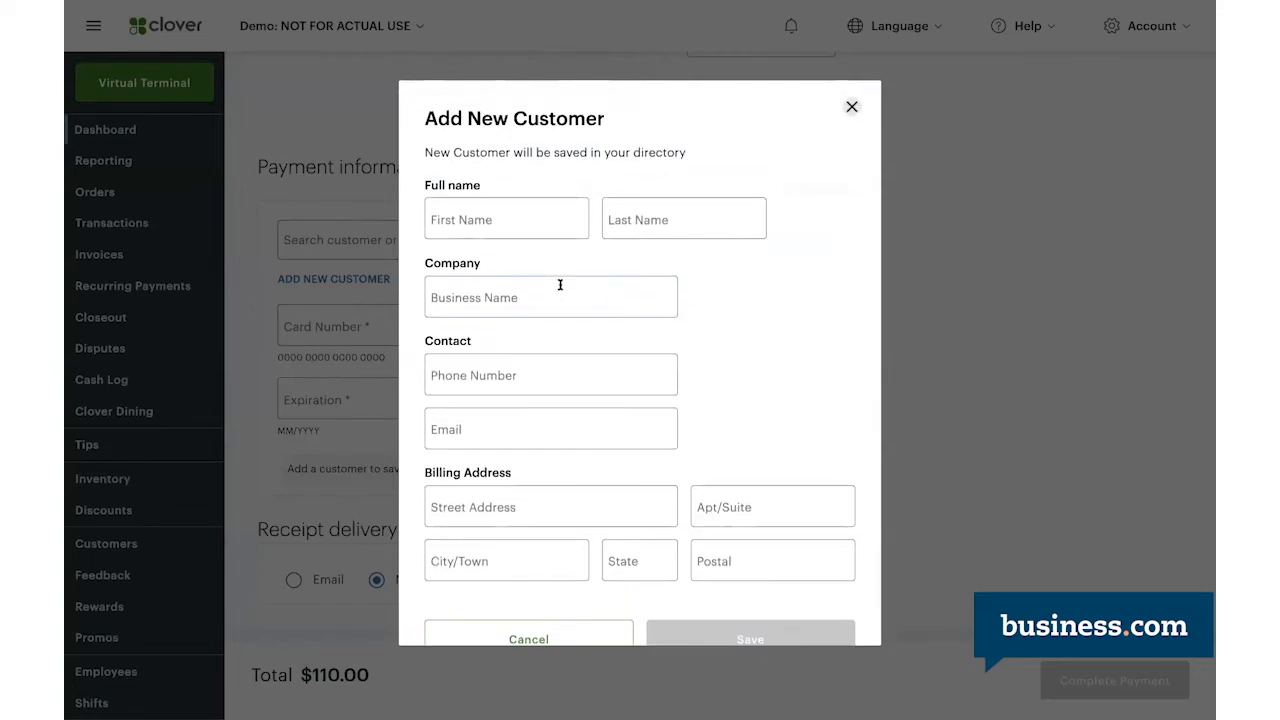
click(851, 106)
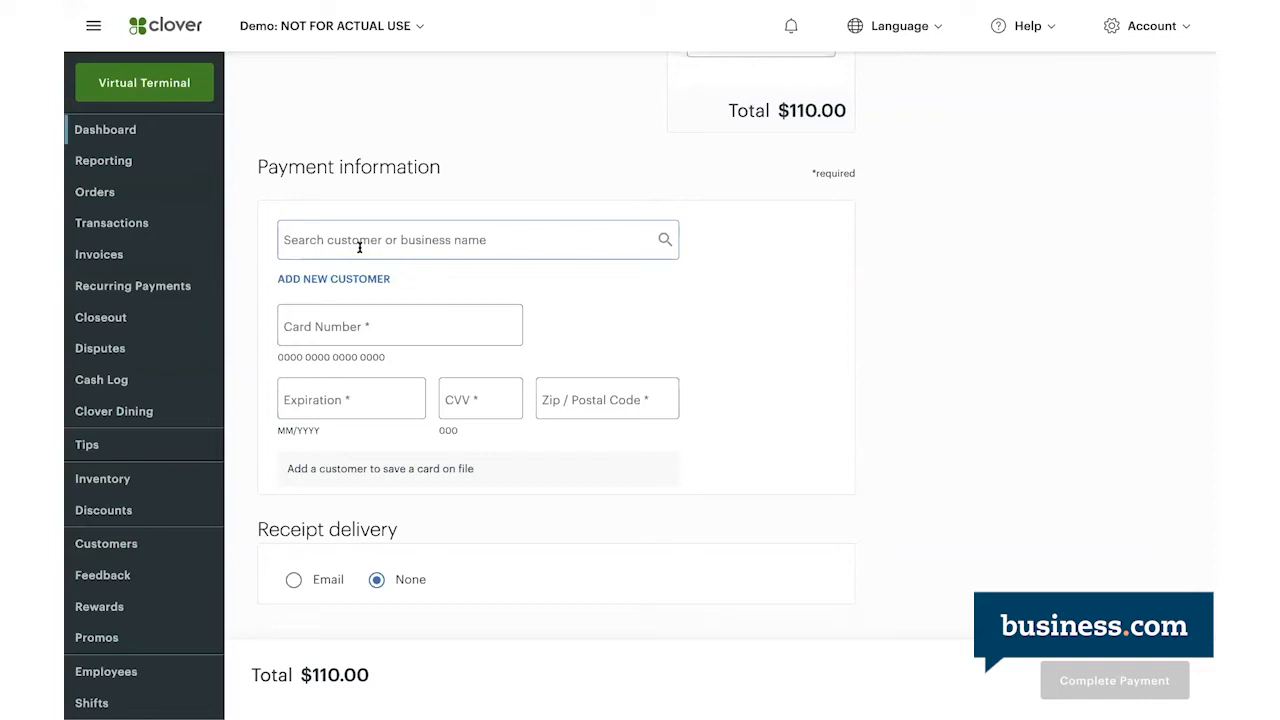
Search 'john' and attach customer John Smith with his saved card.
click(477, 239)
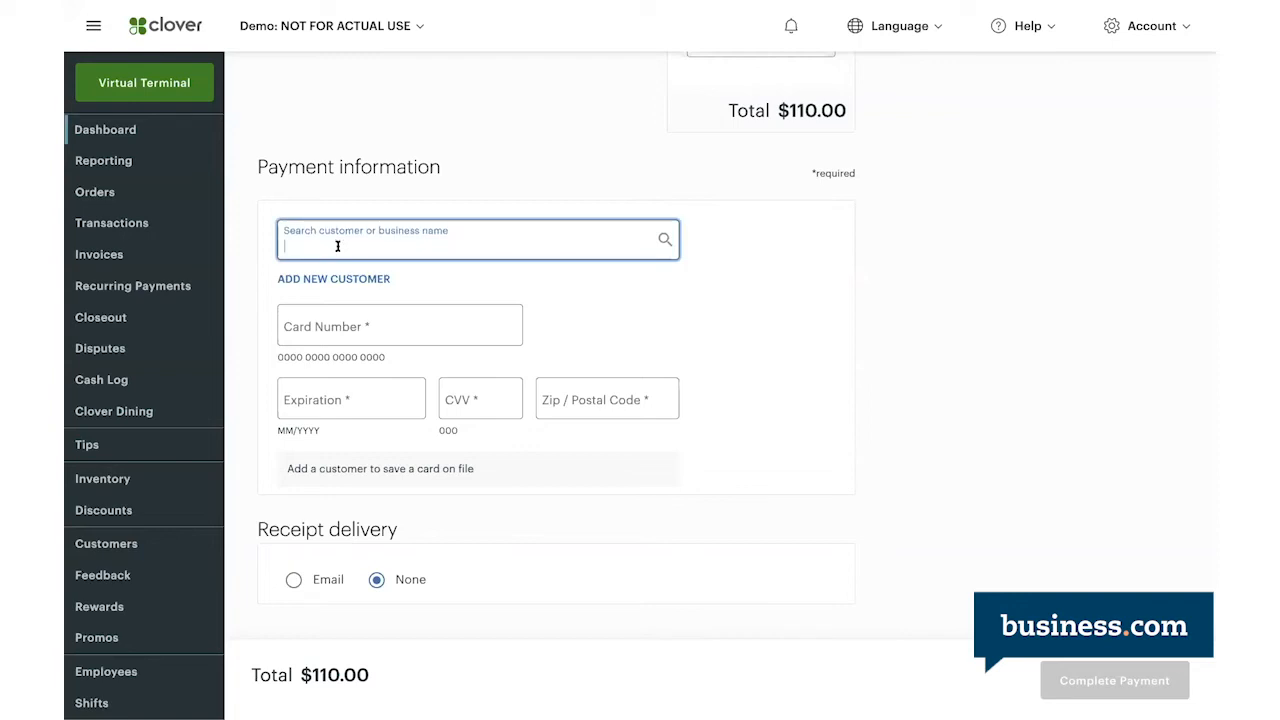
text(john)
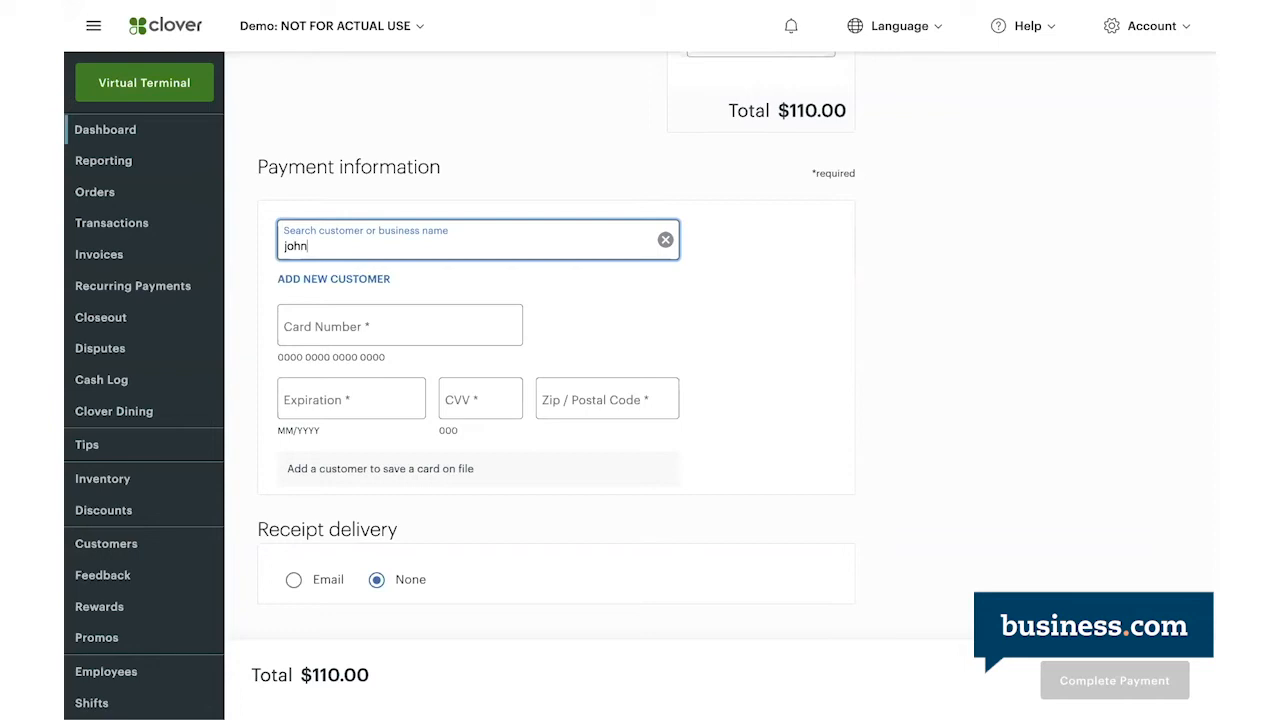
mouse_move(593, 293)
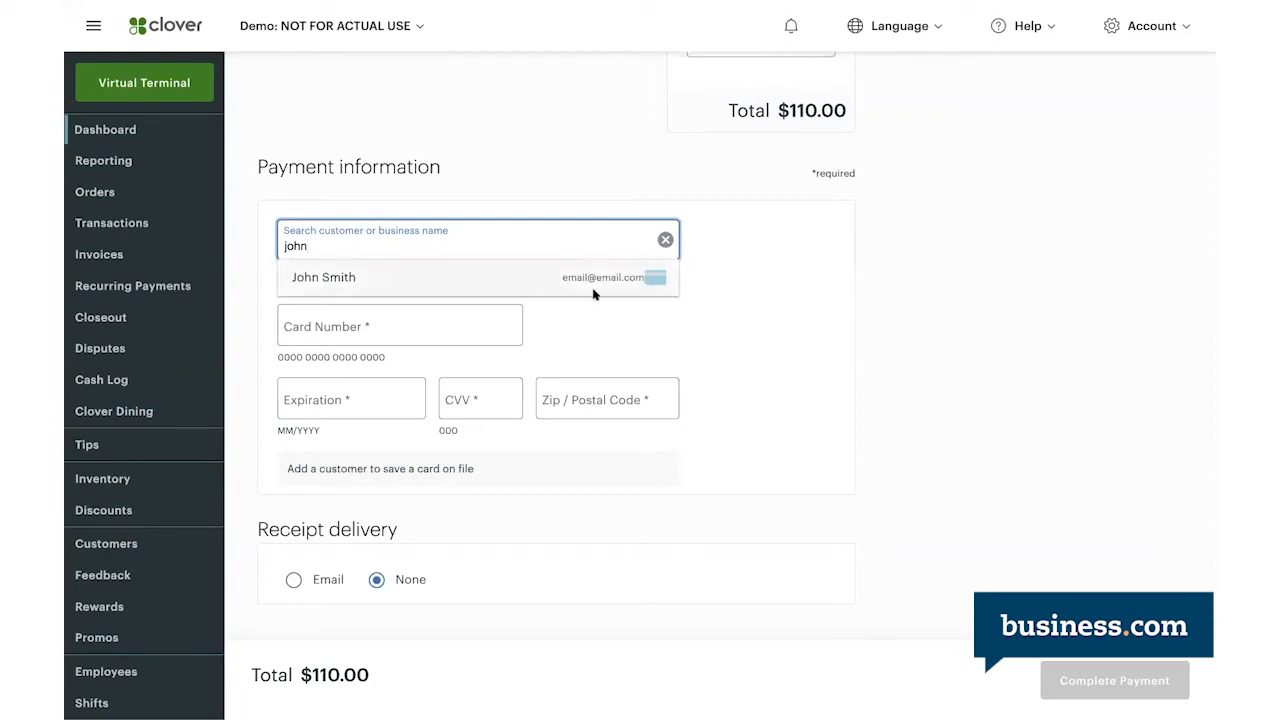
mouse_move(653, 280)
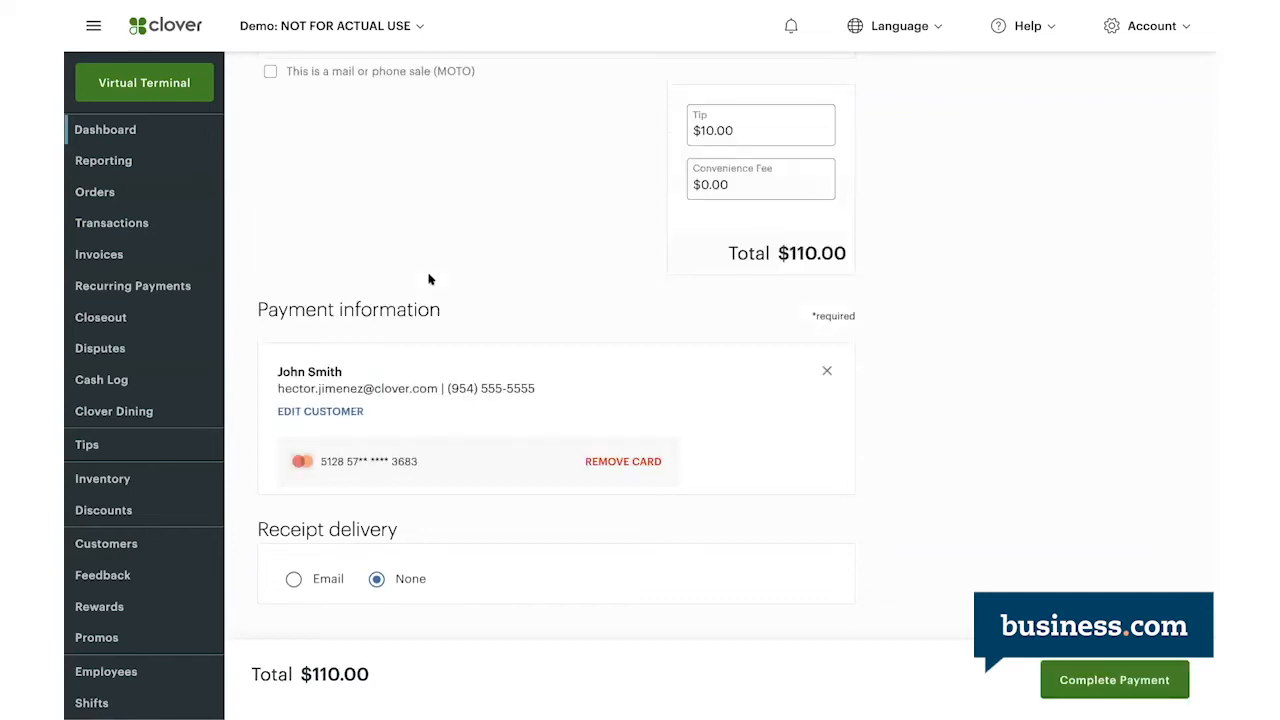
mouse_move(363, 383)
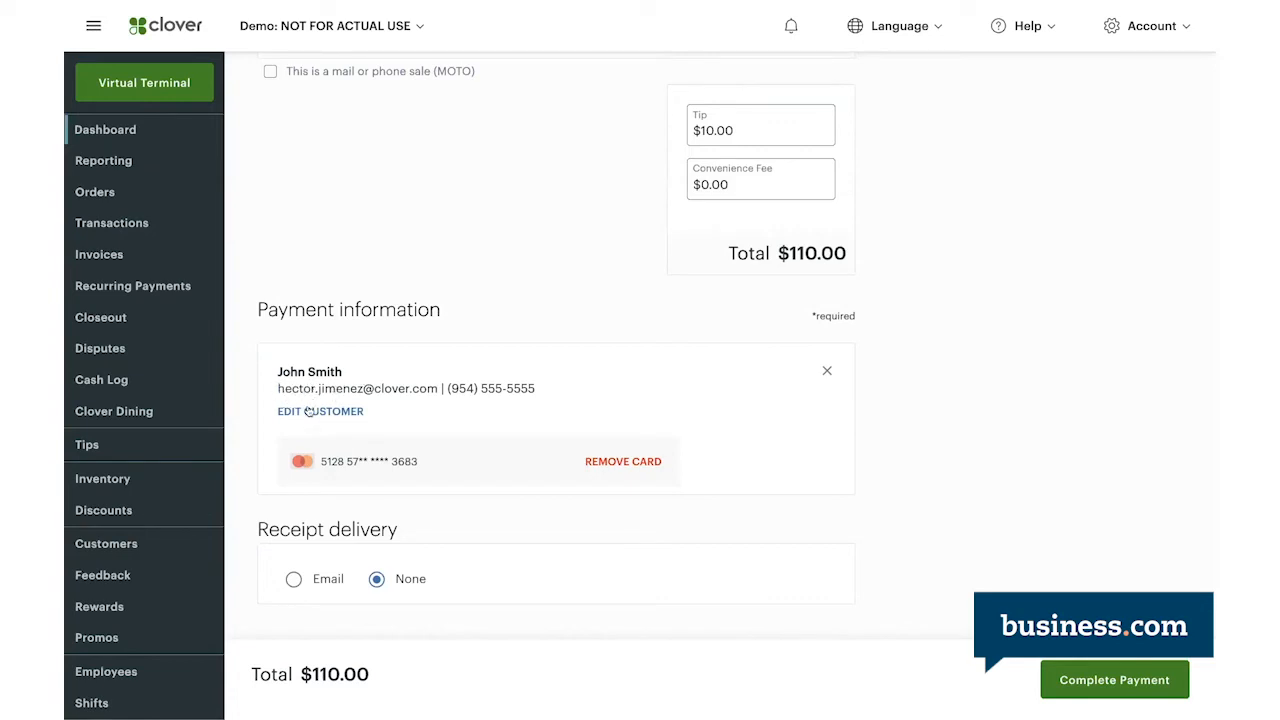
click(320, 411)
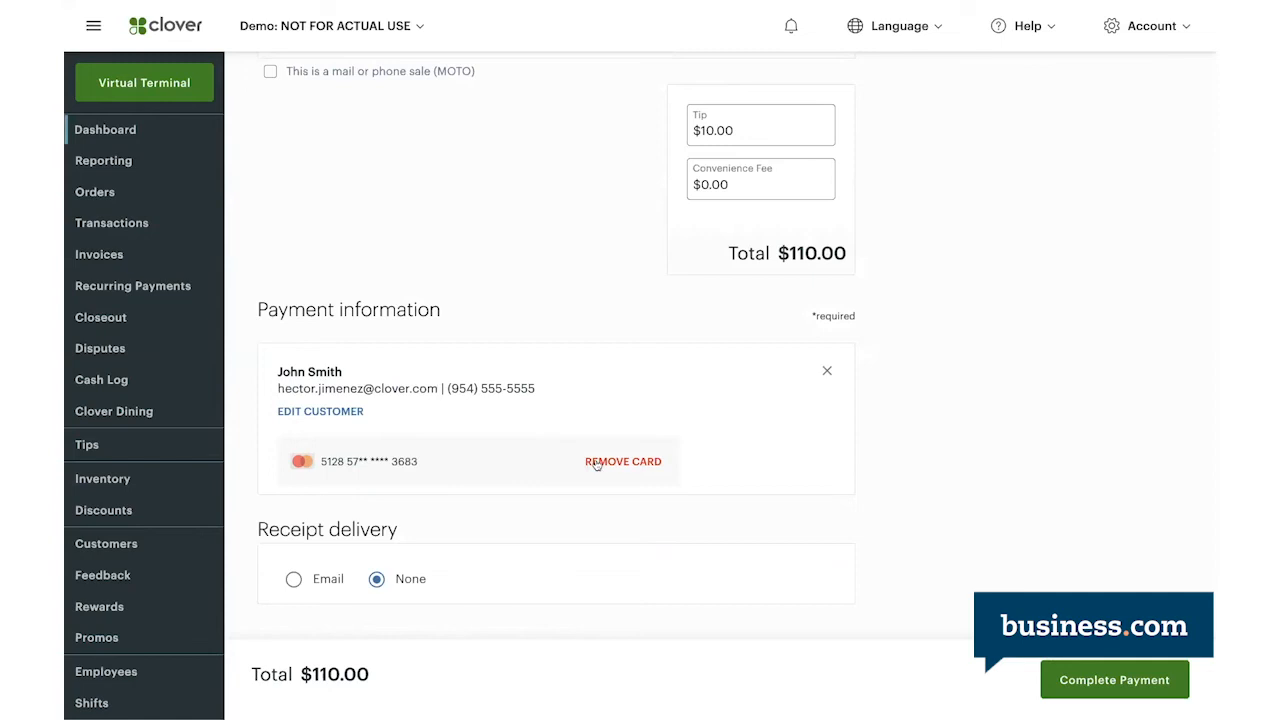
click(293, 578)
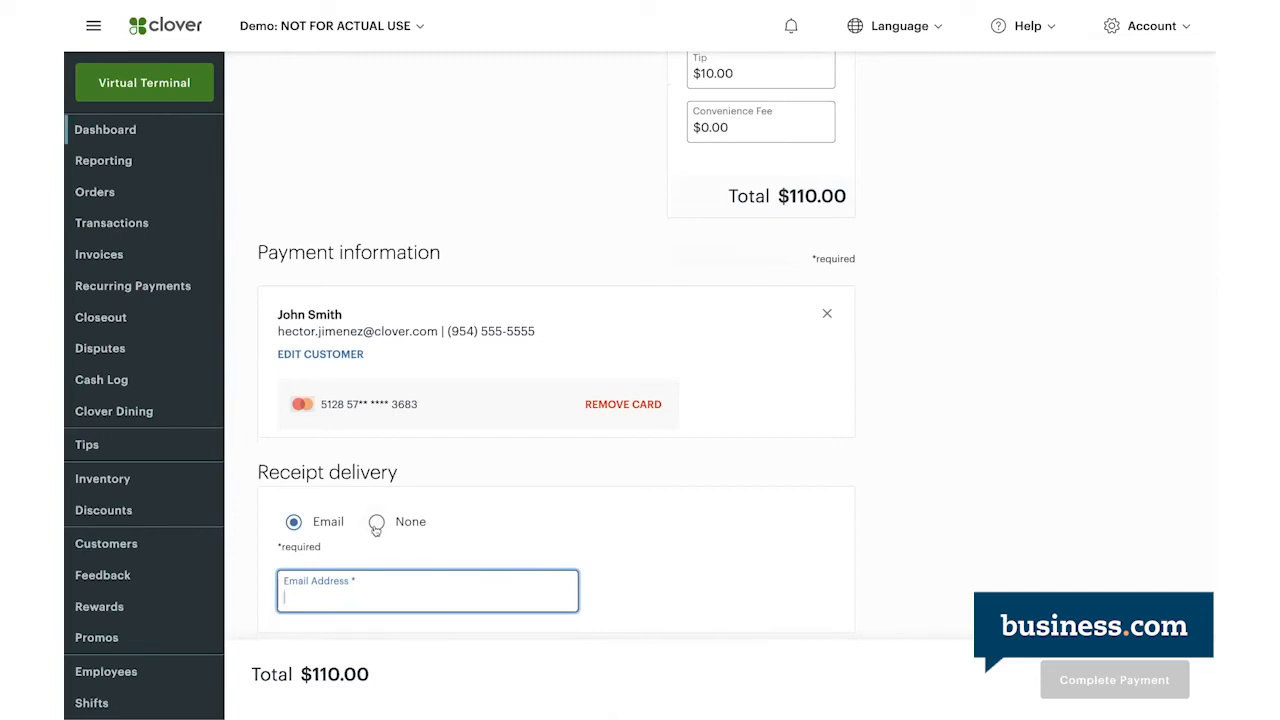
click(377, 521)
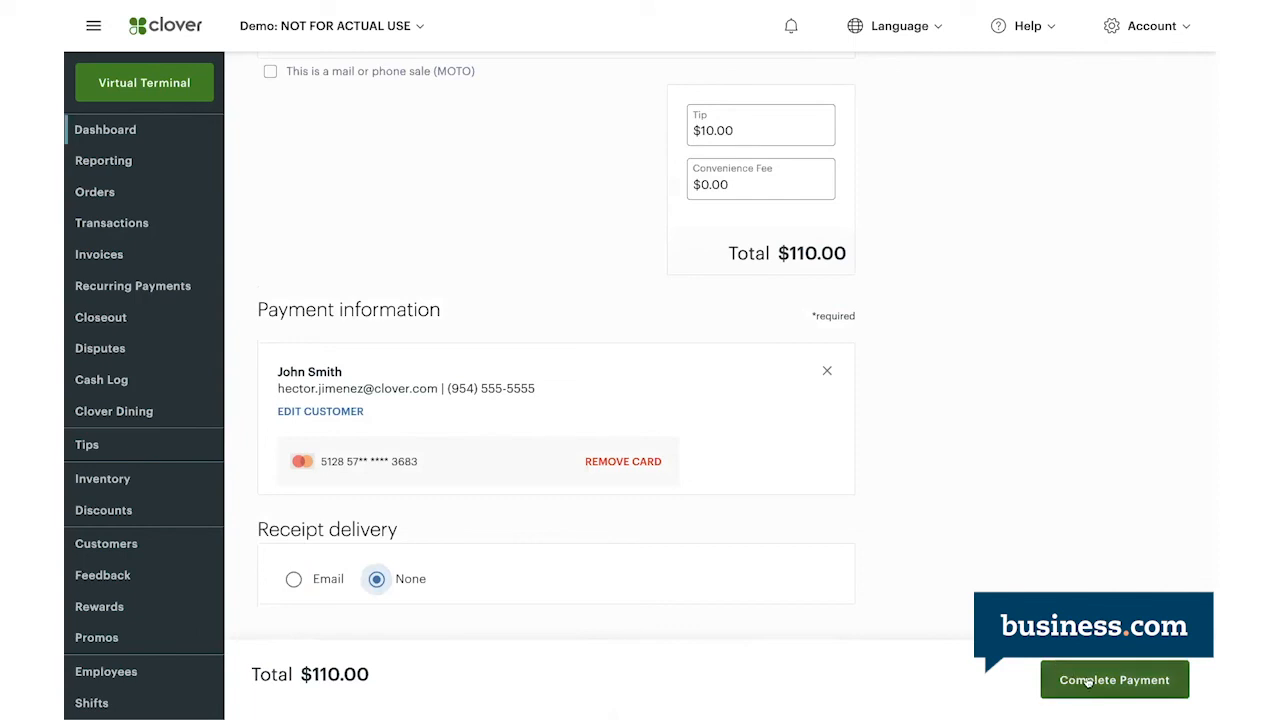
Complete the $110.00 payment to John Smith's saved card.
click(1114, 680)
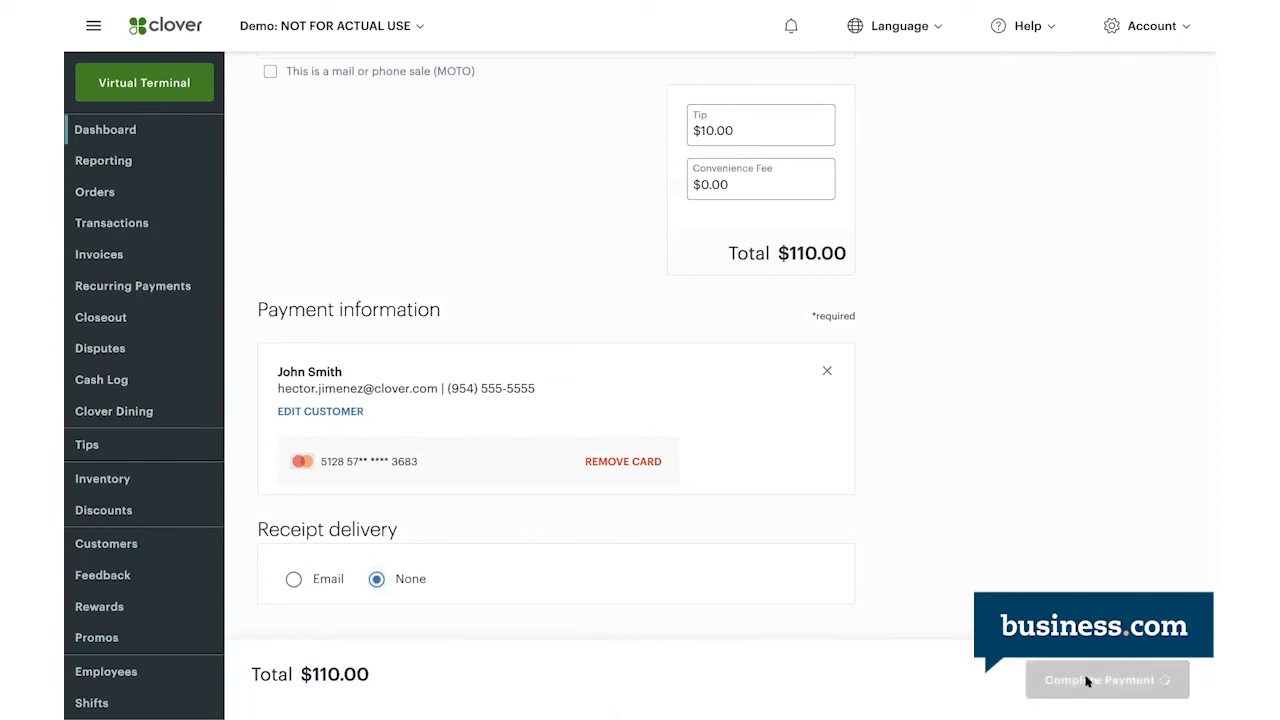
click(1107, 680)
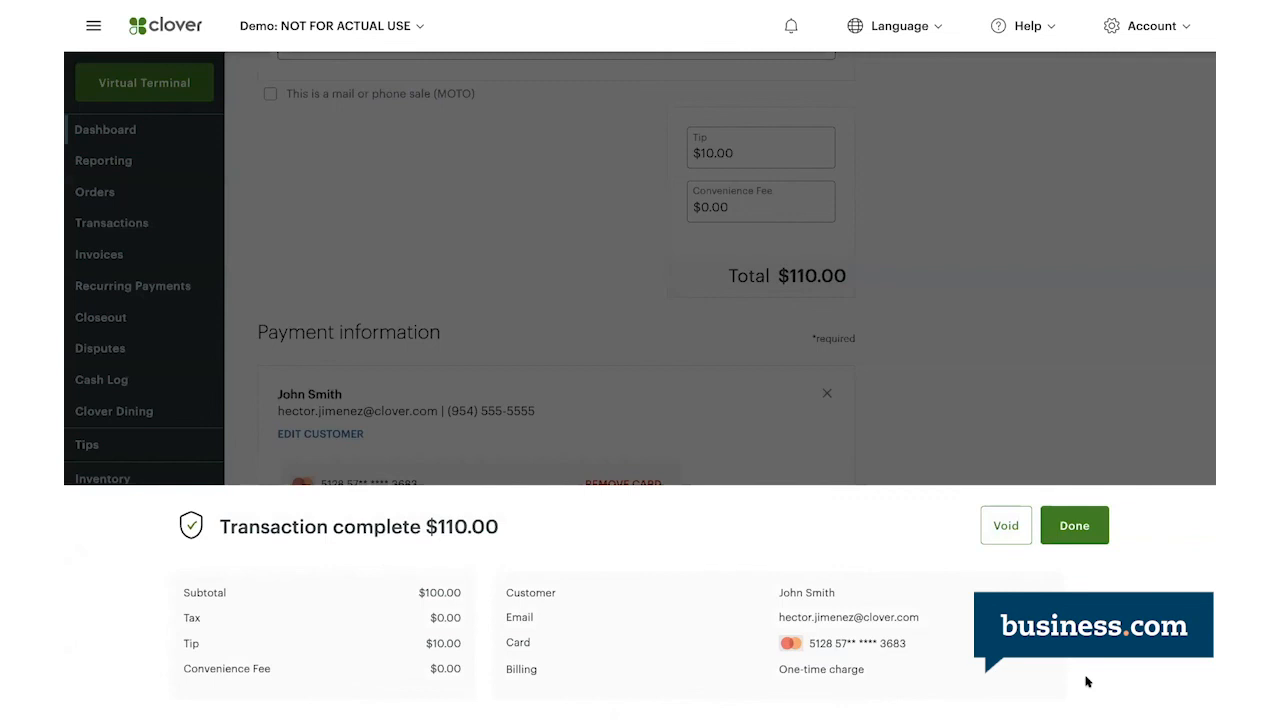
mouse_move(1016, 587)
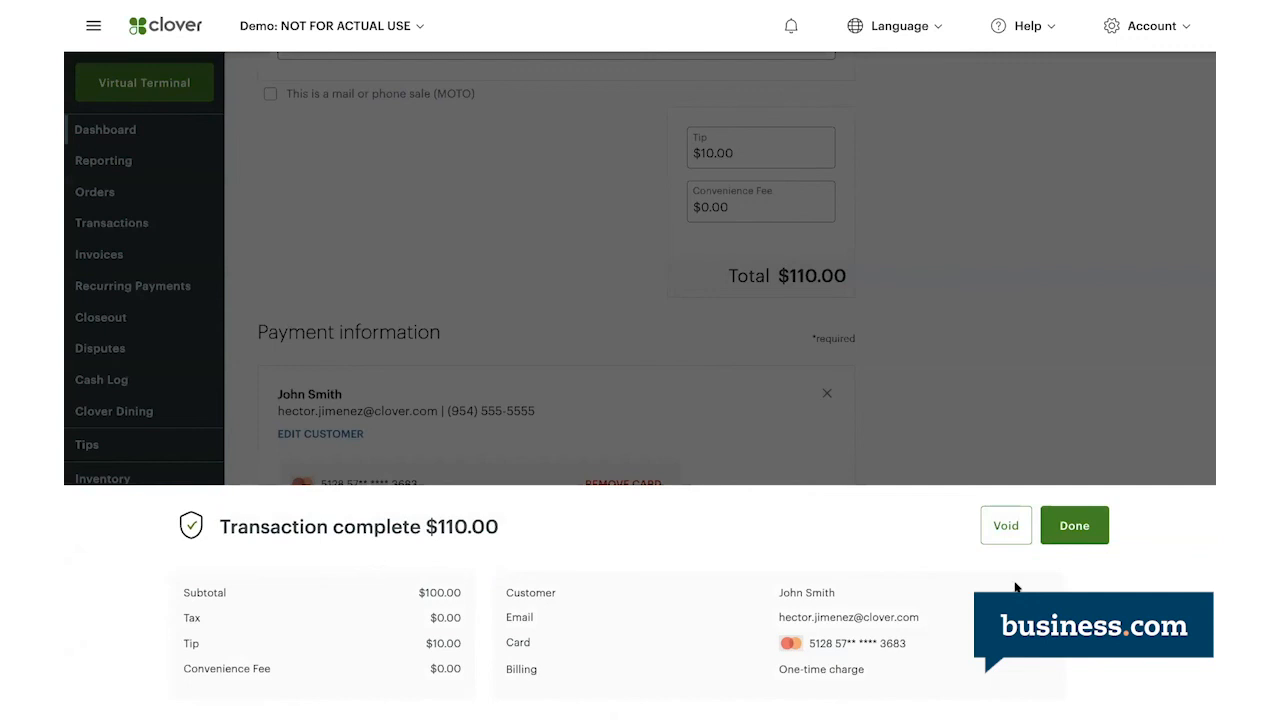